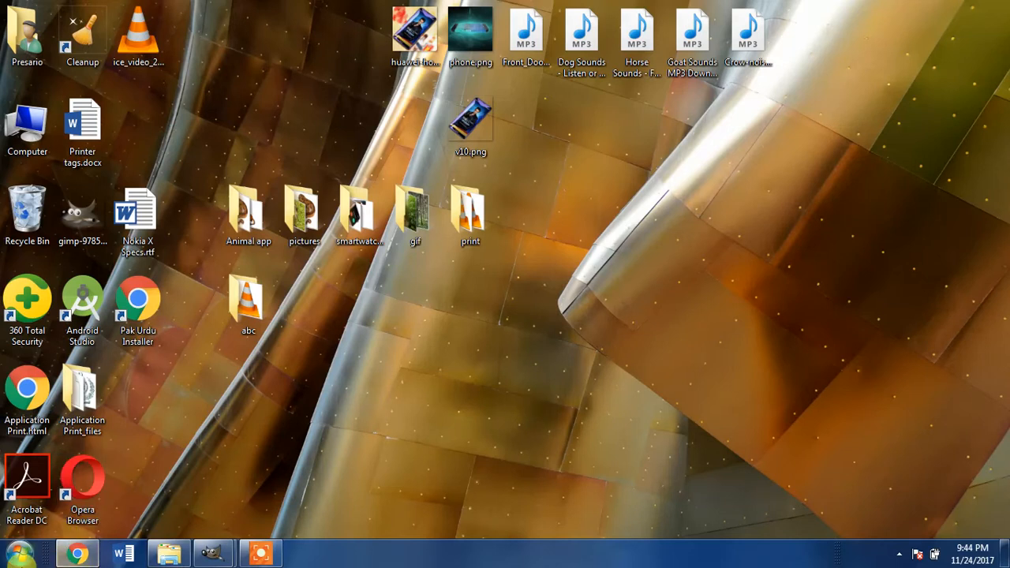
# Reach Devices and Printers from the Start menu
pyautogui.click(16, 553)
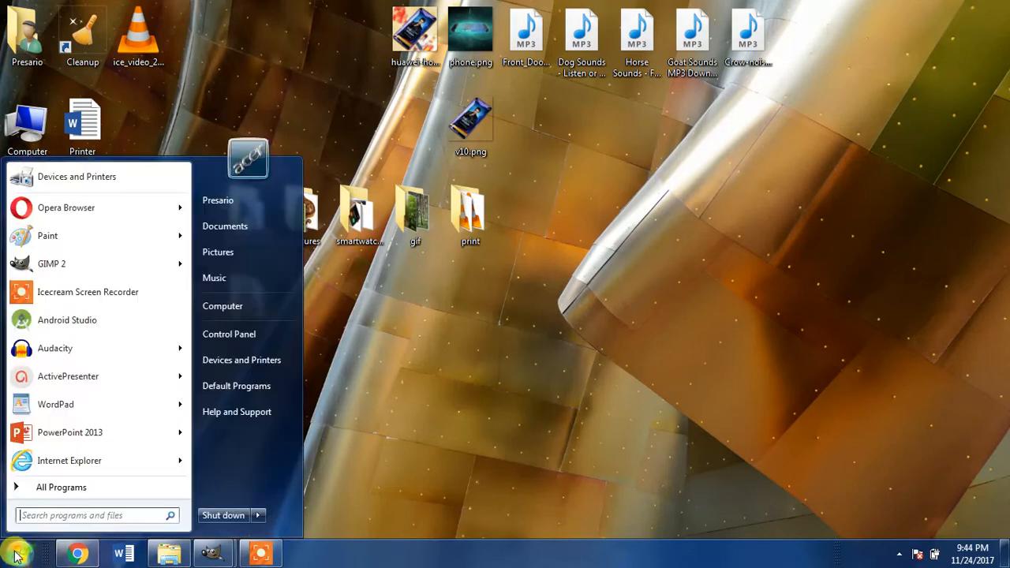
pyautogui.moveTo(240, 360)
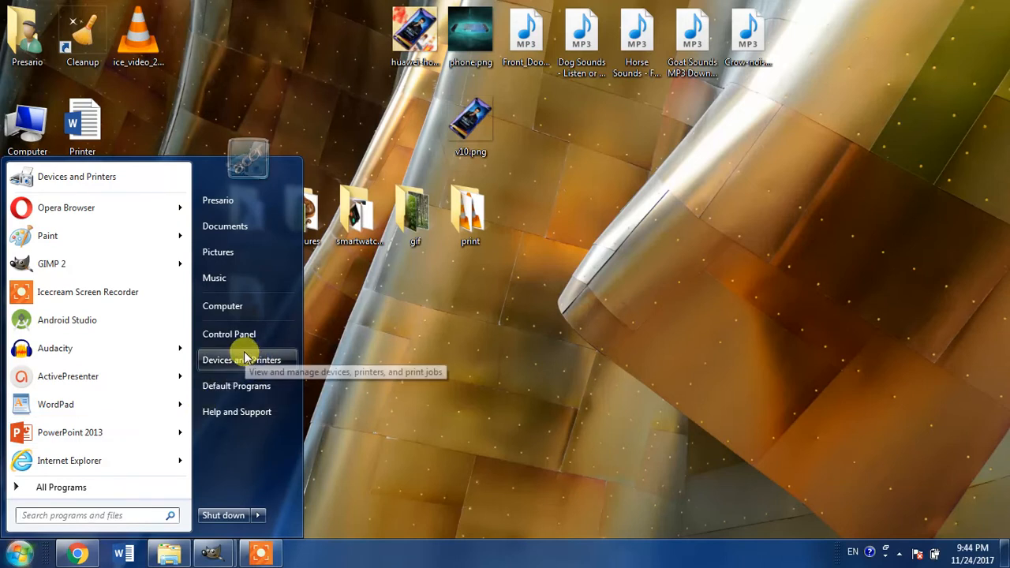
pyautogui.click(240, 360)
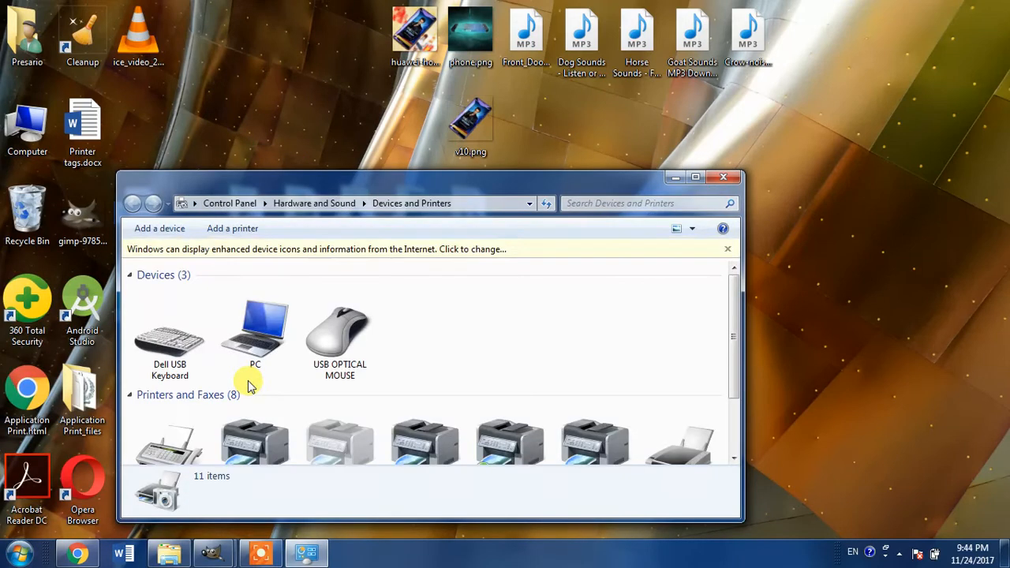
pyautogui.moveTo(232, 227)
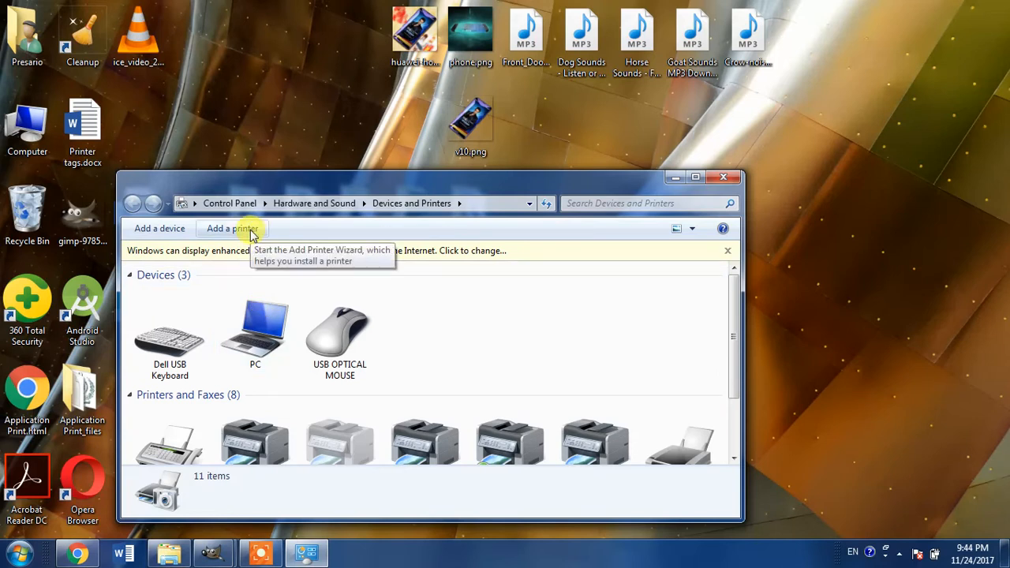
pyautogui.moveTo(239, 229)
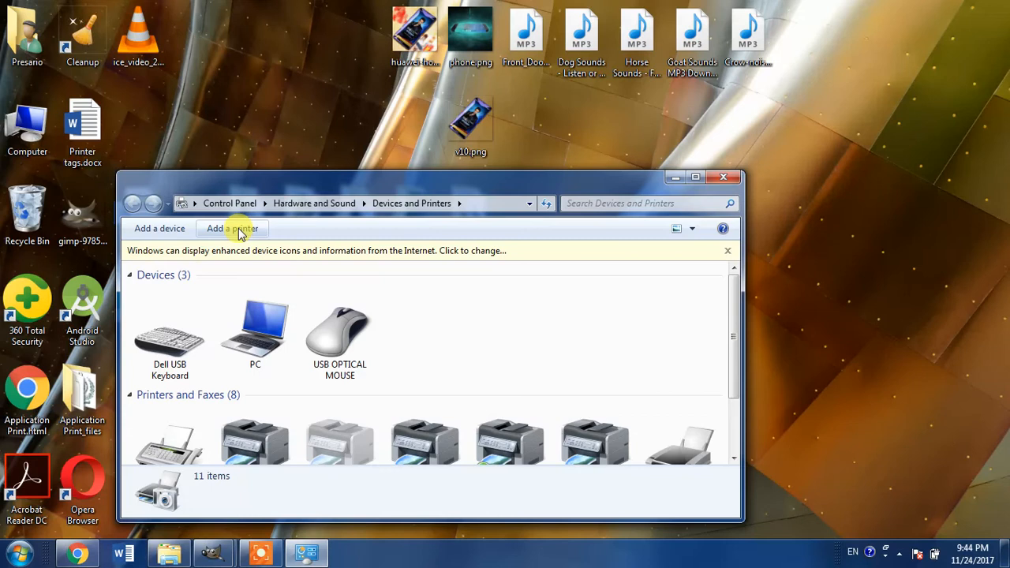
# Start the Add Printer wizard as a local printer setup, reaching the port step
pyautogui.click(232, 227)
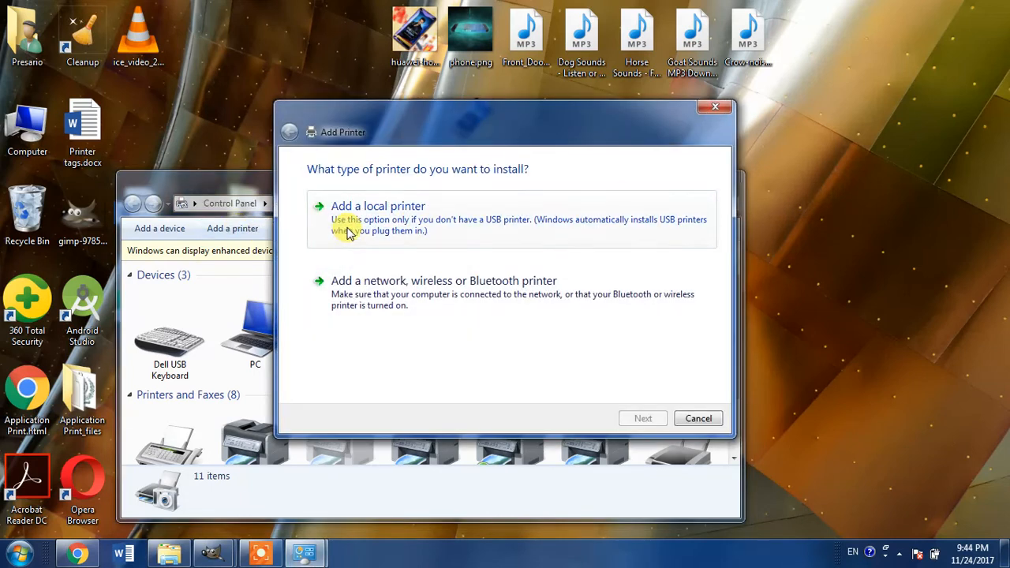
pyautogui.click(378, 205)
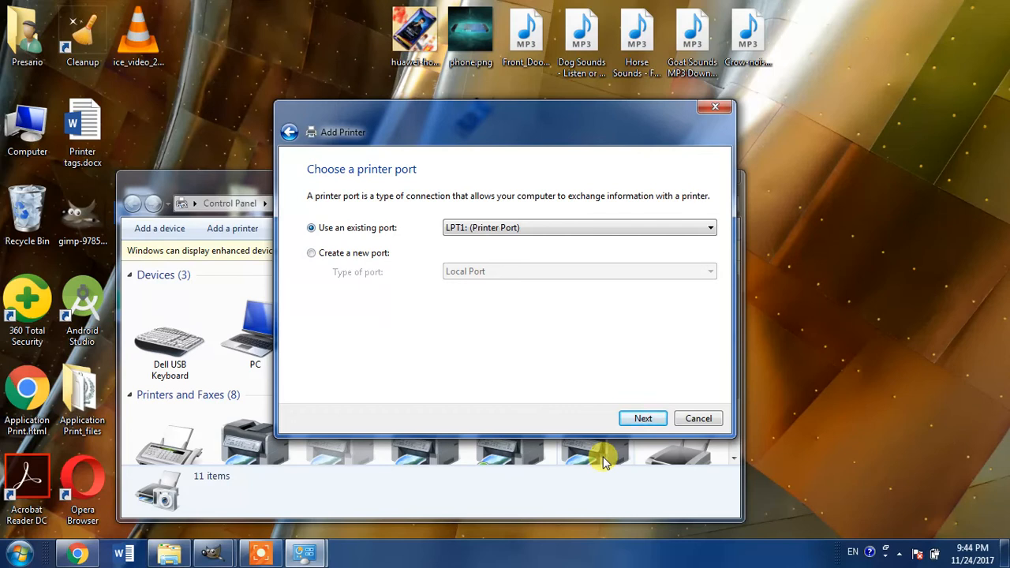
pyautogui.moveTo(586, 411)
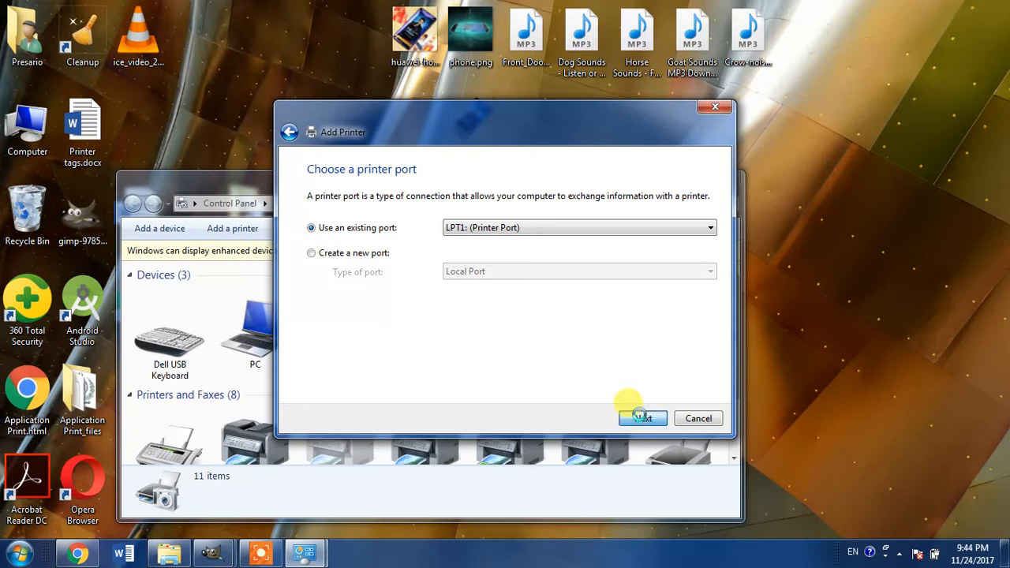
# Accept the existing LPT1 port and choose HP as the driver manufacturer
pyautogui.click(641, 416)
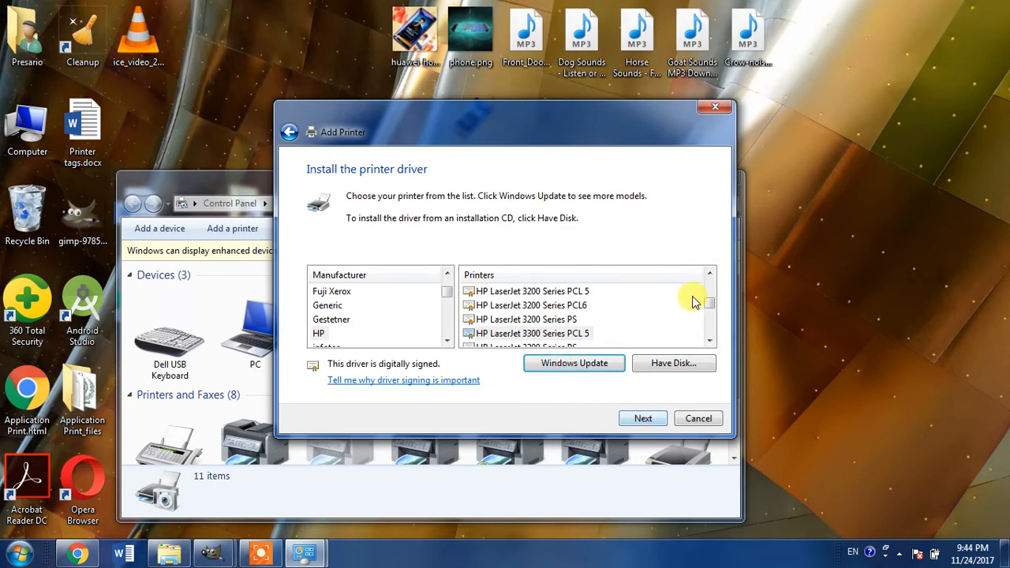
pyautogui.click(319, 333)
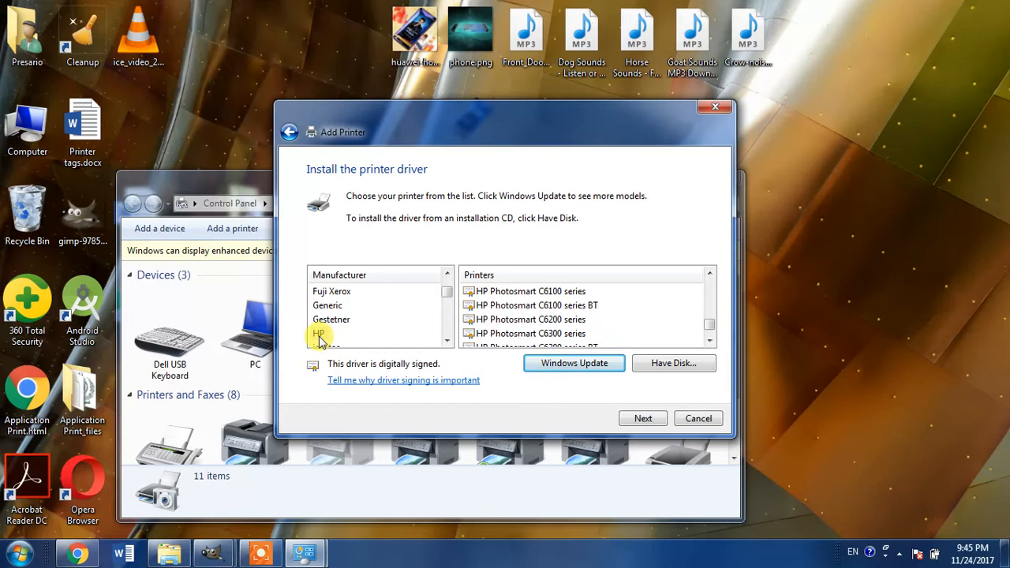
pyautogui.click(319, 333)
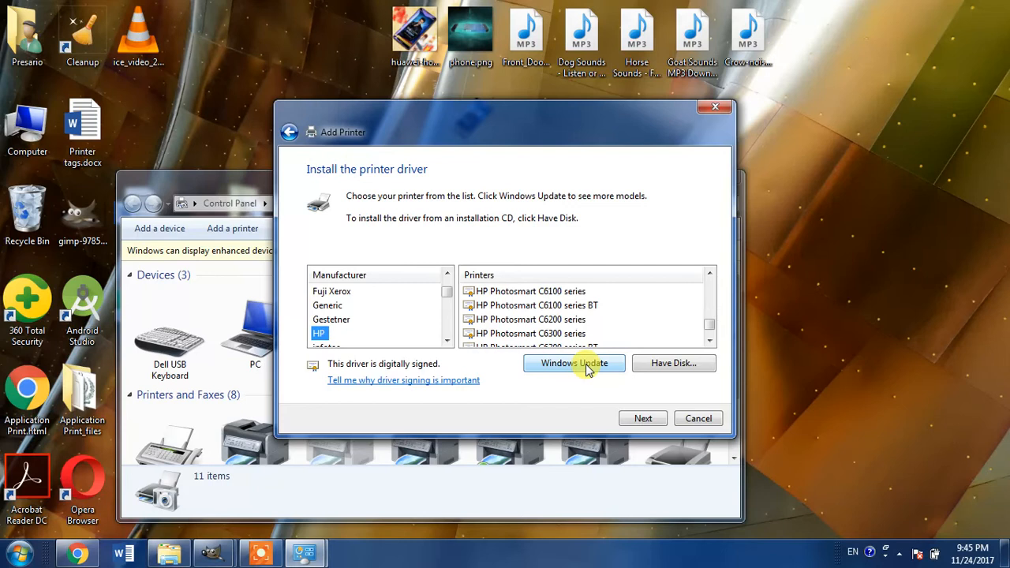
# Scroll HP's Printers list down to the LaserJet 3380 and 3390 models
pyautogui.click(709, 275)
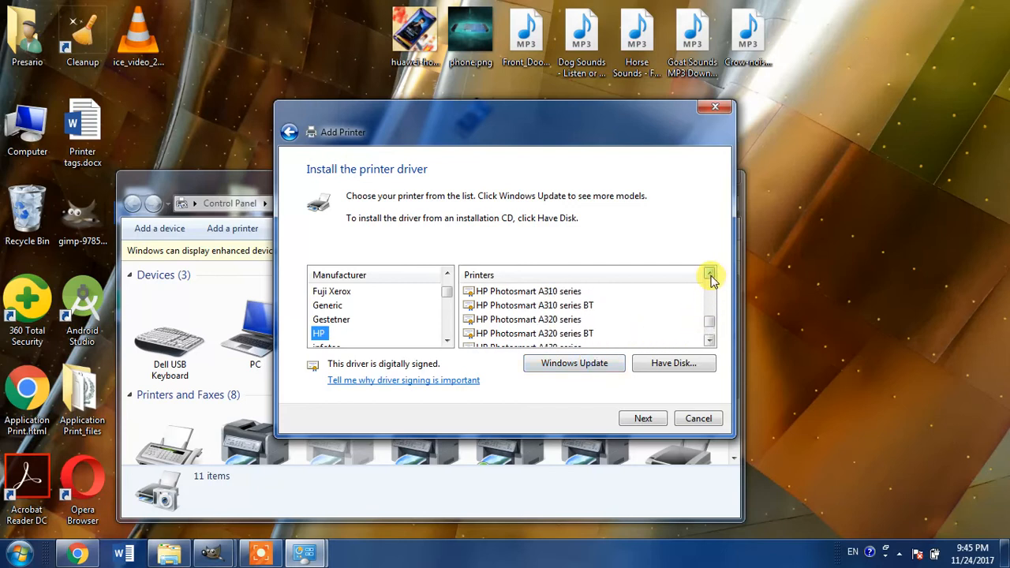
pyautogui.click(708, 278)
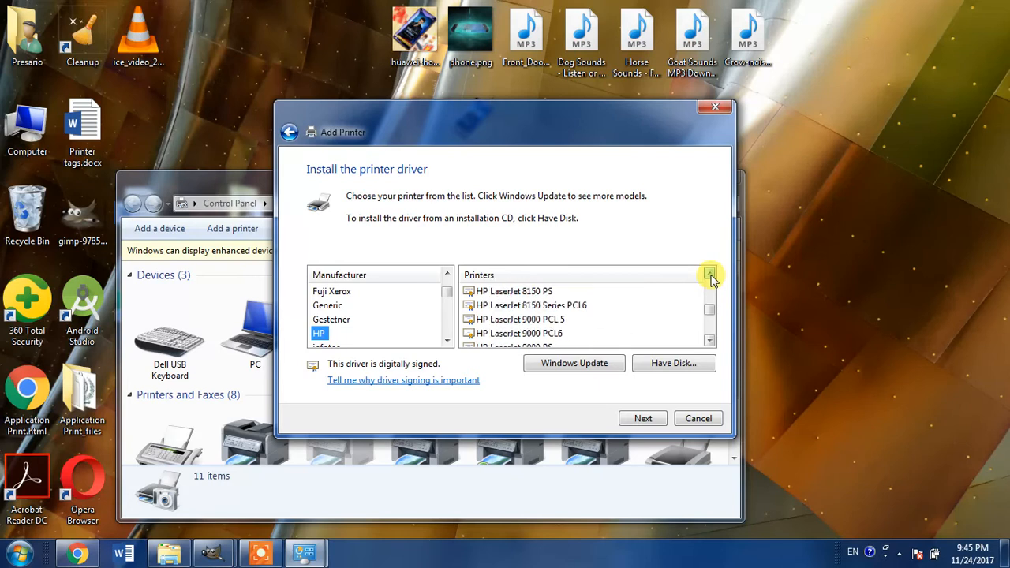
pyautogui.click(709, 275)
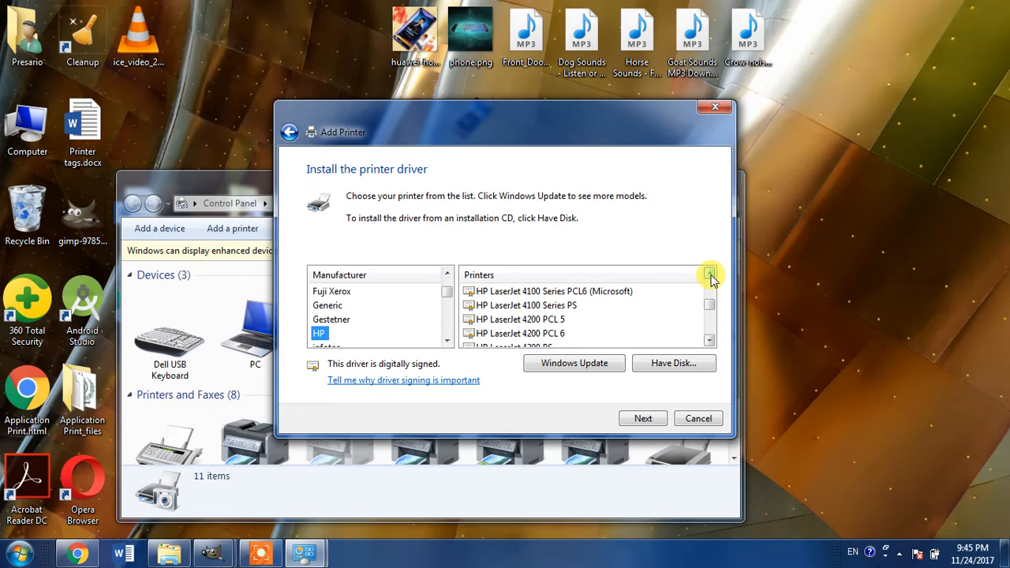
pyautogui.click(709, 275)
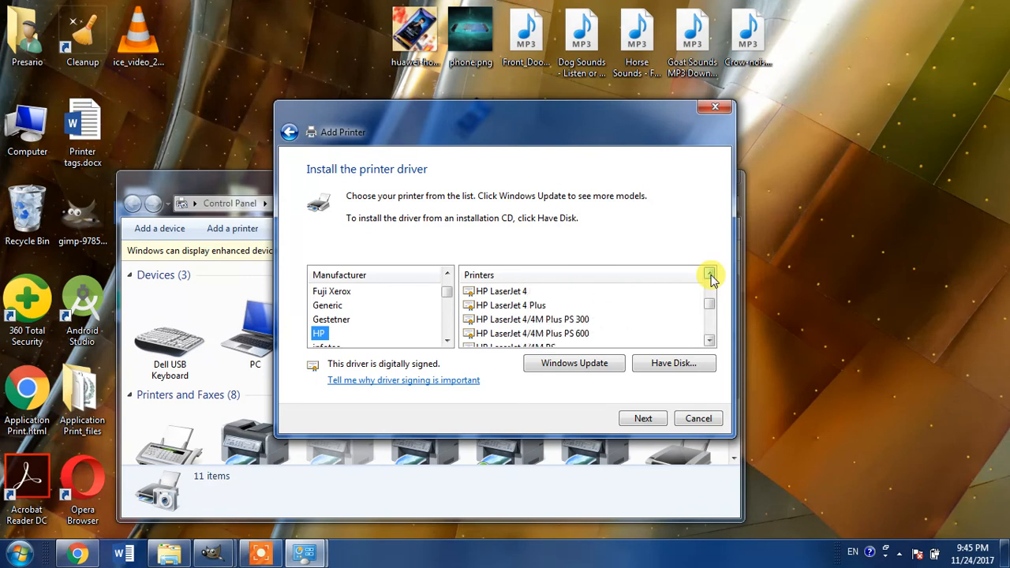
pyautogui.click(710, 275)
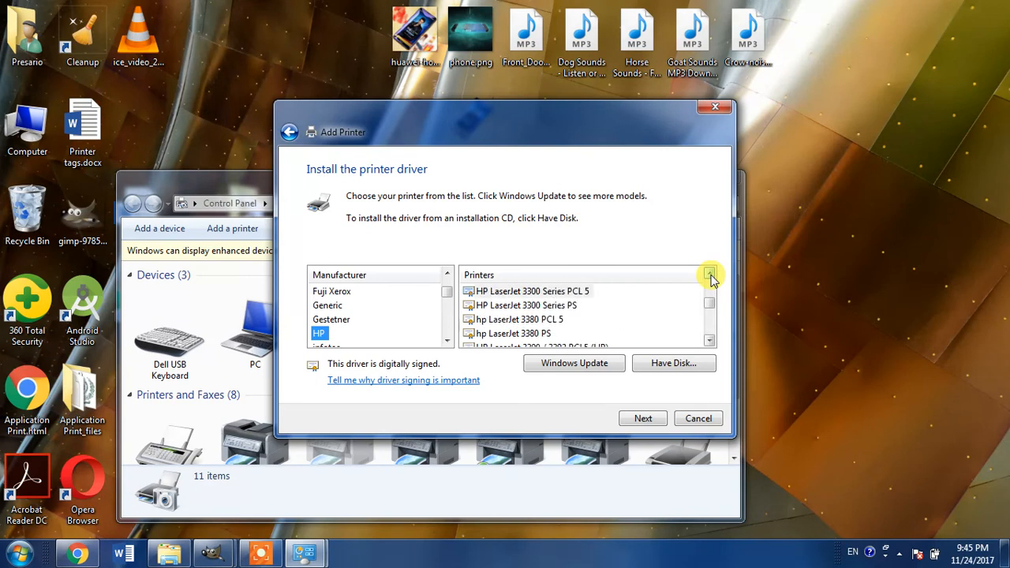
pyautogui.click(708, 341)
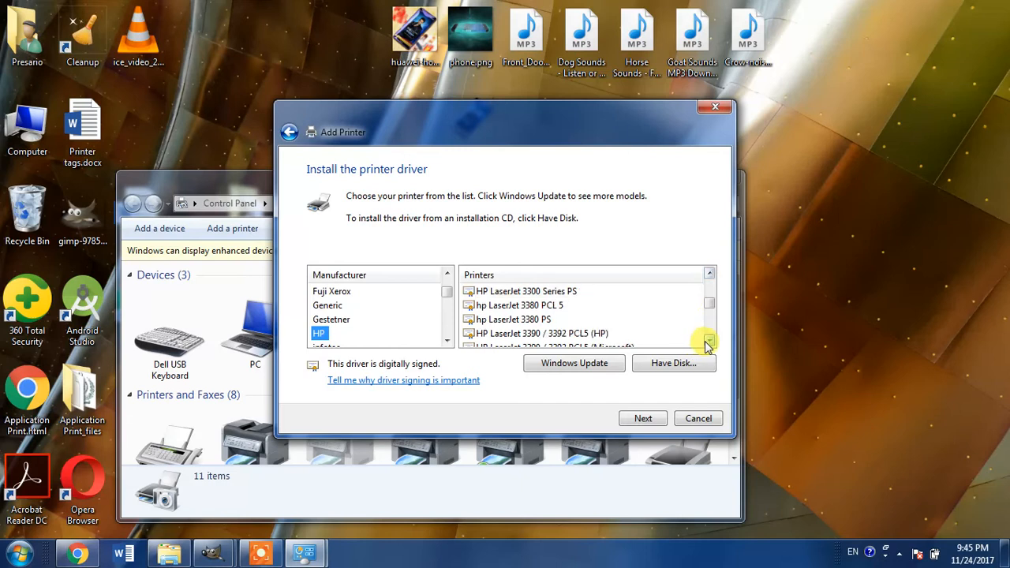
pyautogui.click(707, 341)
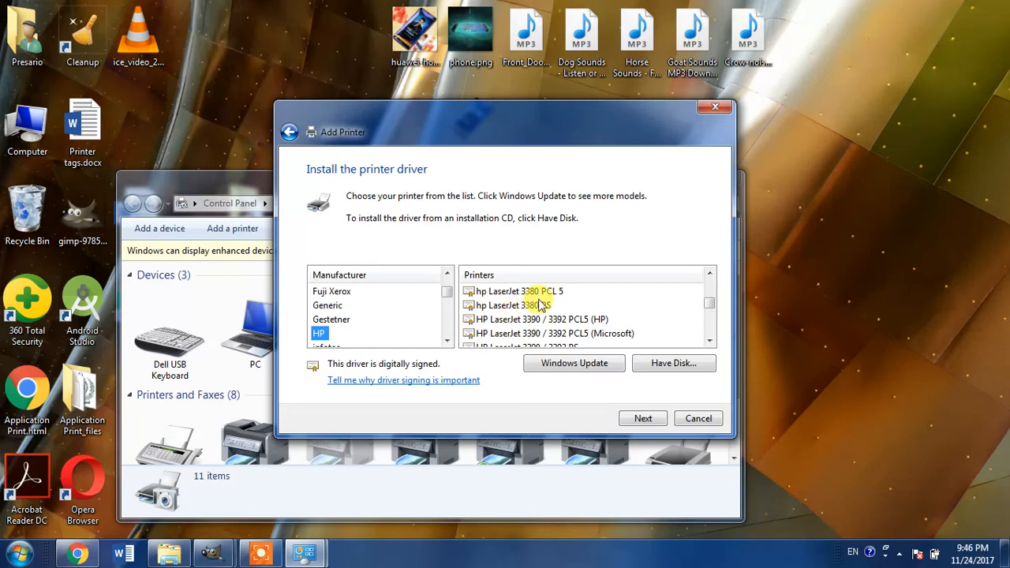
# Select hp LaserJet 3380 PCL 5 as the printer driver
pyautogui.click(517, 290)
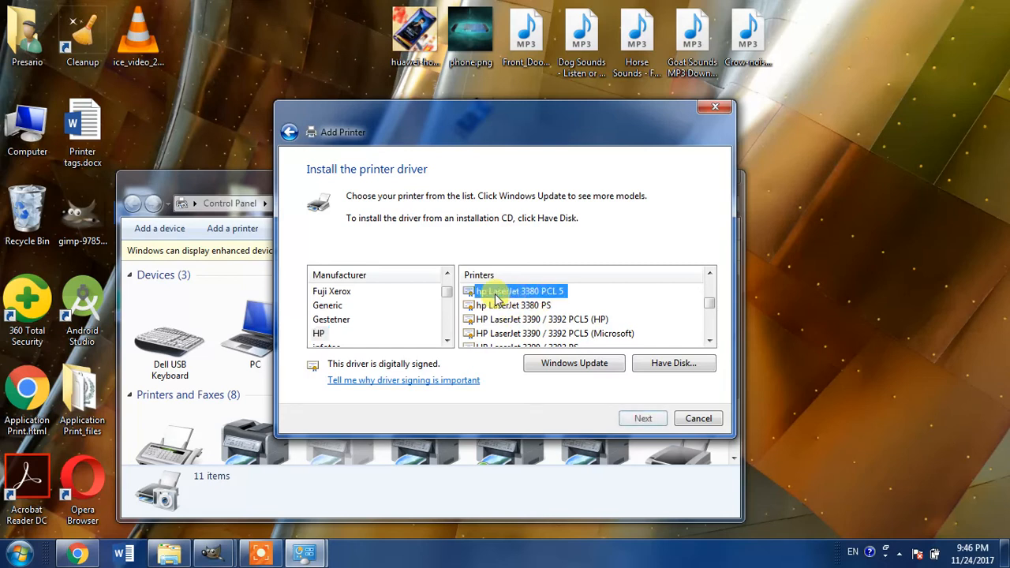
pyautogui.click(518, 306)
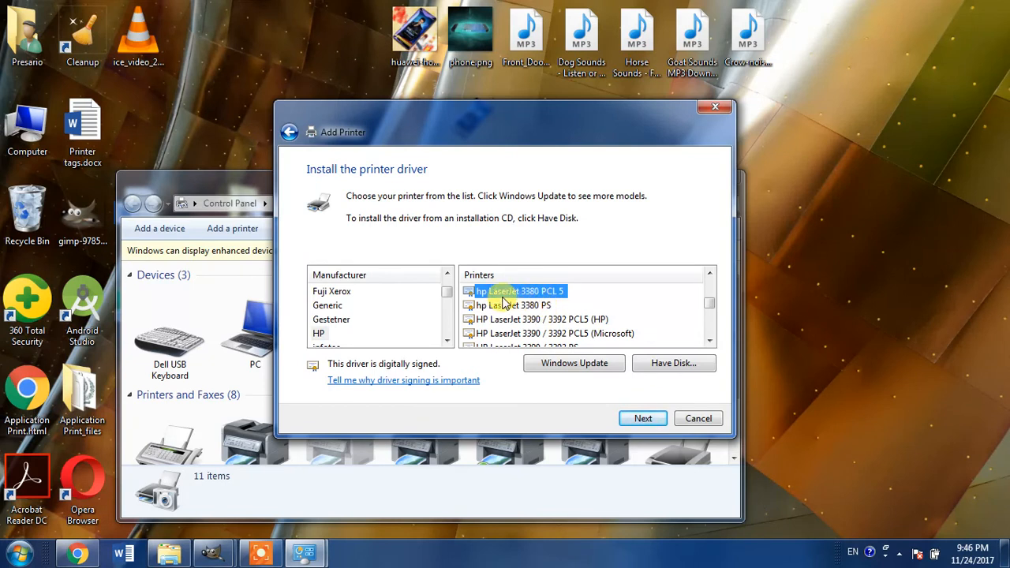
pyautogui.moveTo(505, 297)
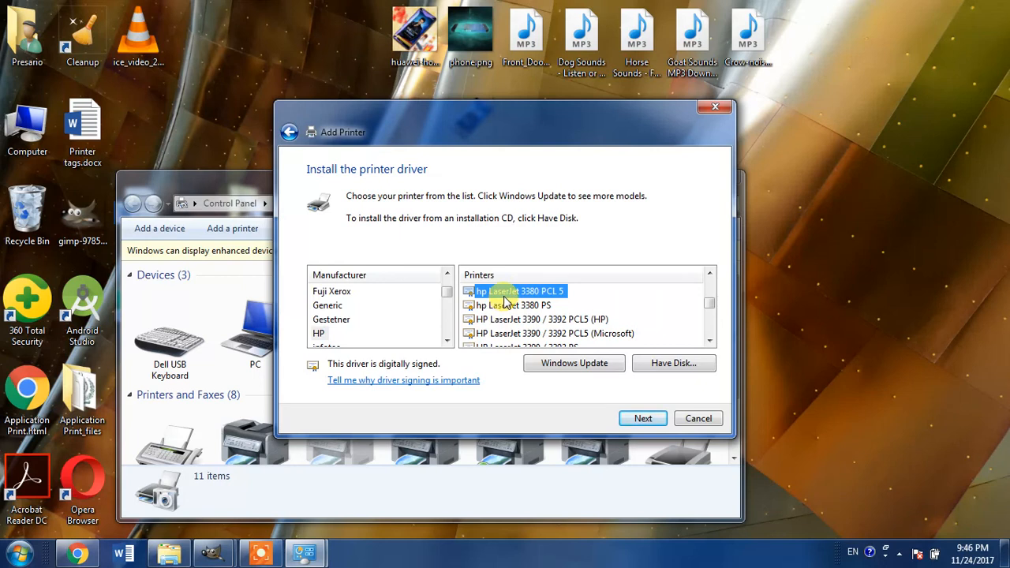
# Advance to the printer-name page, defaulting to hp LaserJet 3380 PCL 5
pyautogui.click(642, 418)
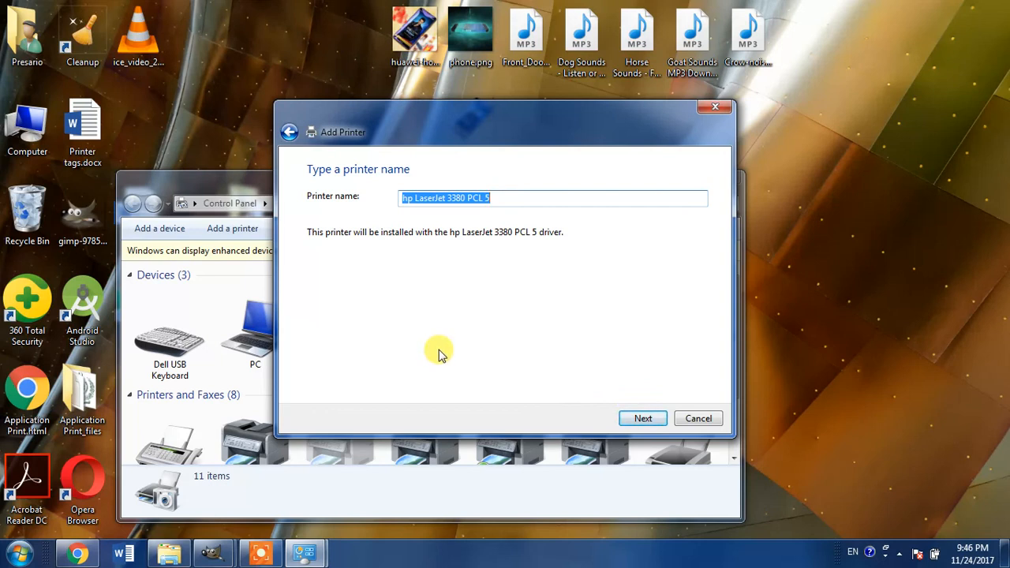
pyautogui.moveTo(443, 350)
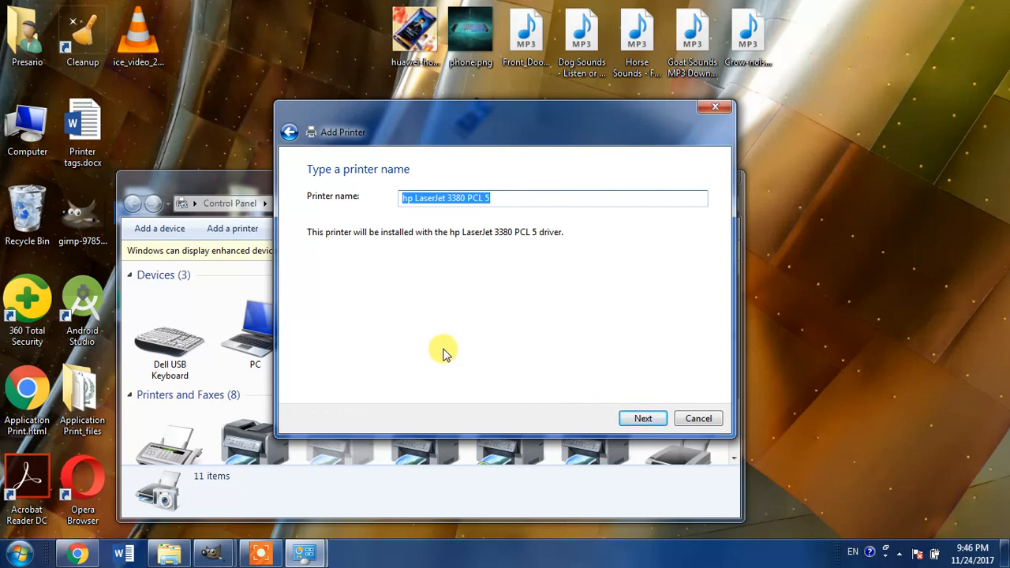